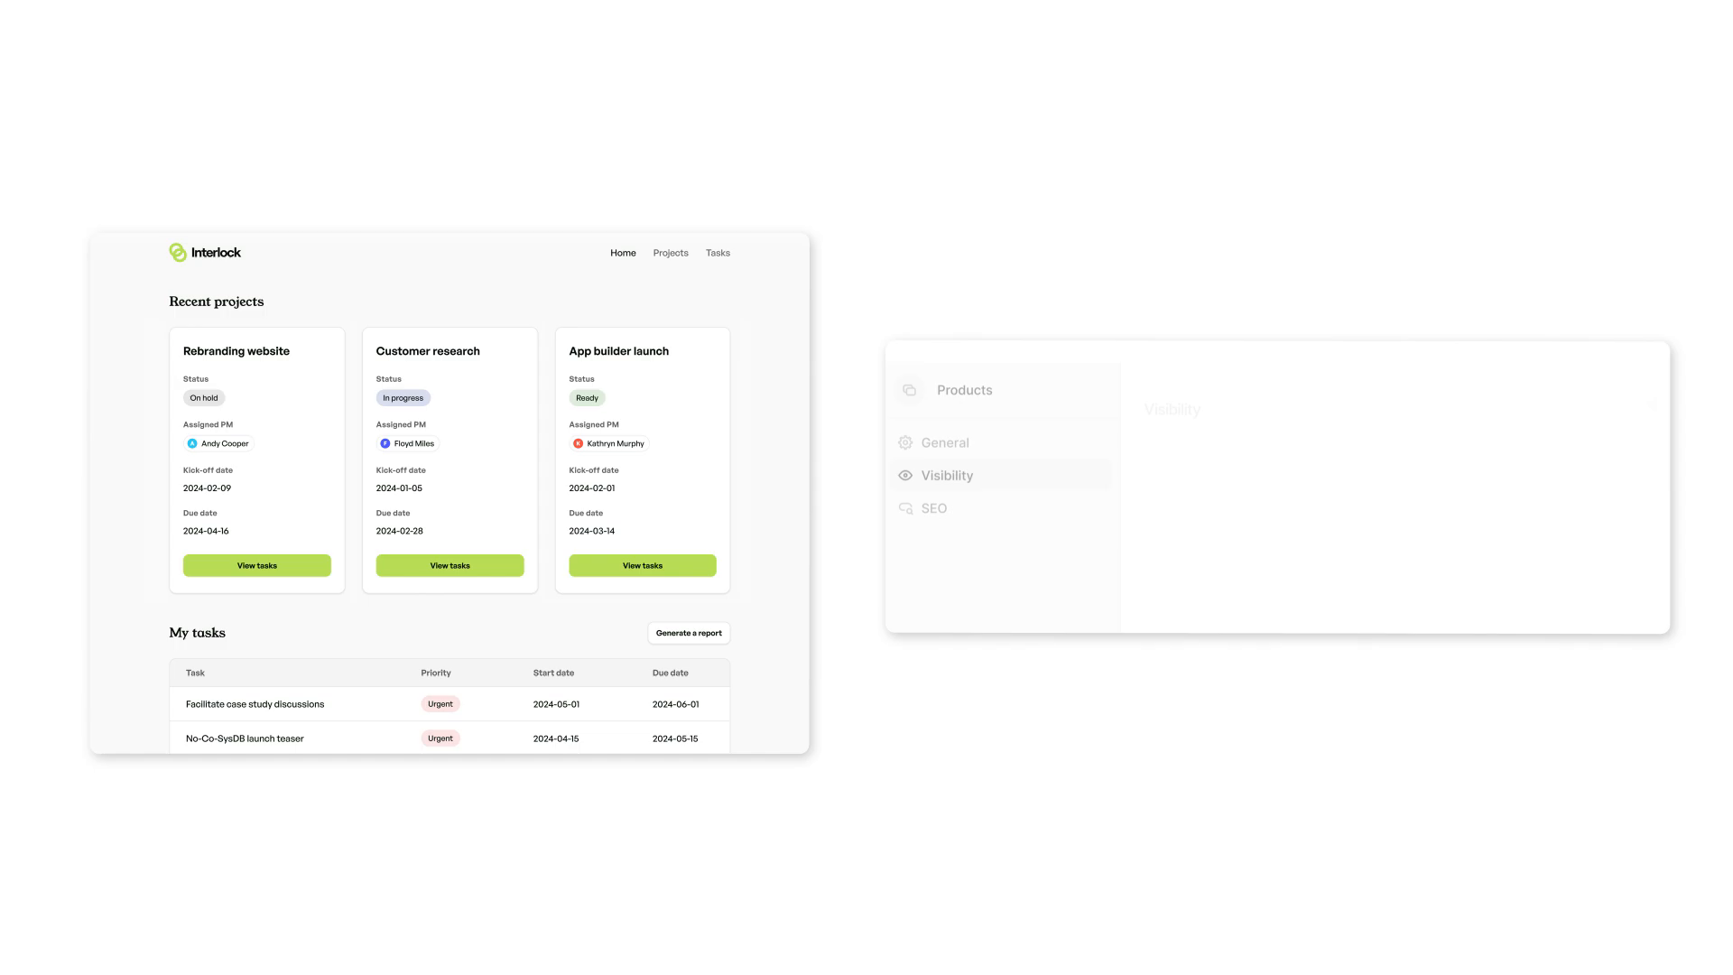
Step: Show the Products page Visibility tab, with 'Who can see this page' set to All visitors
click(946, 474)
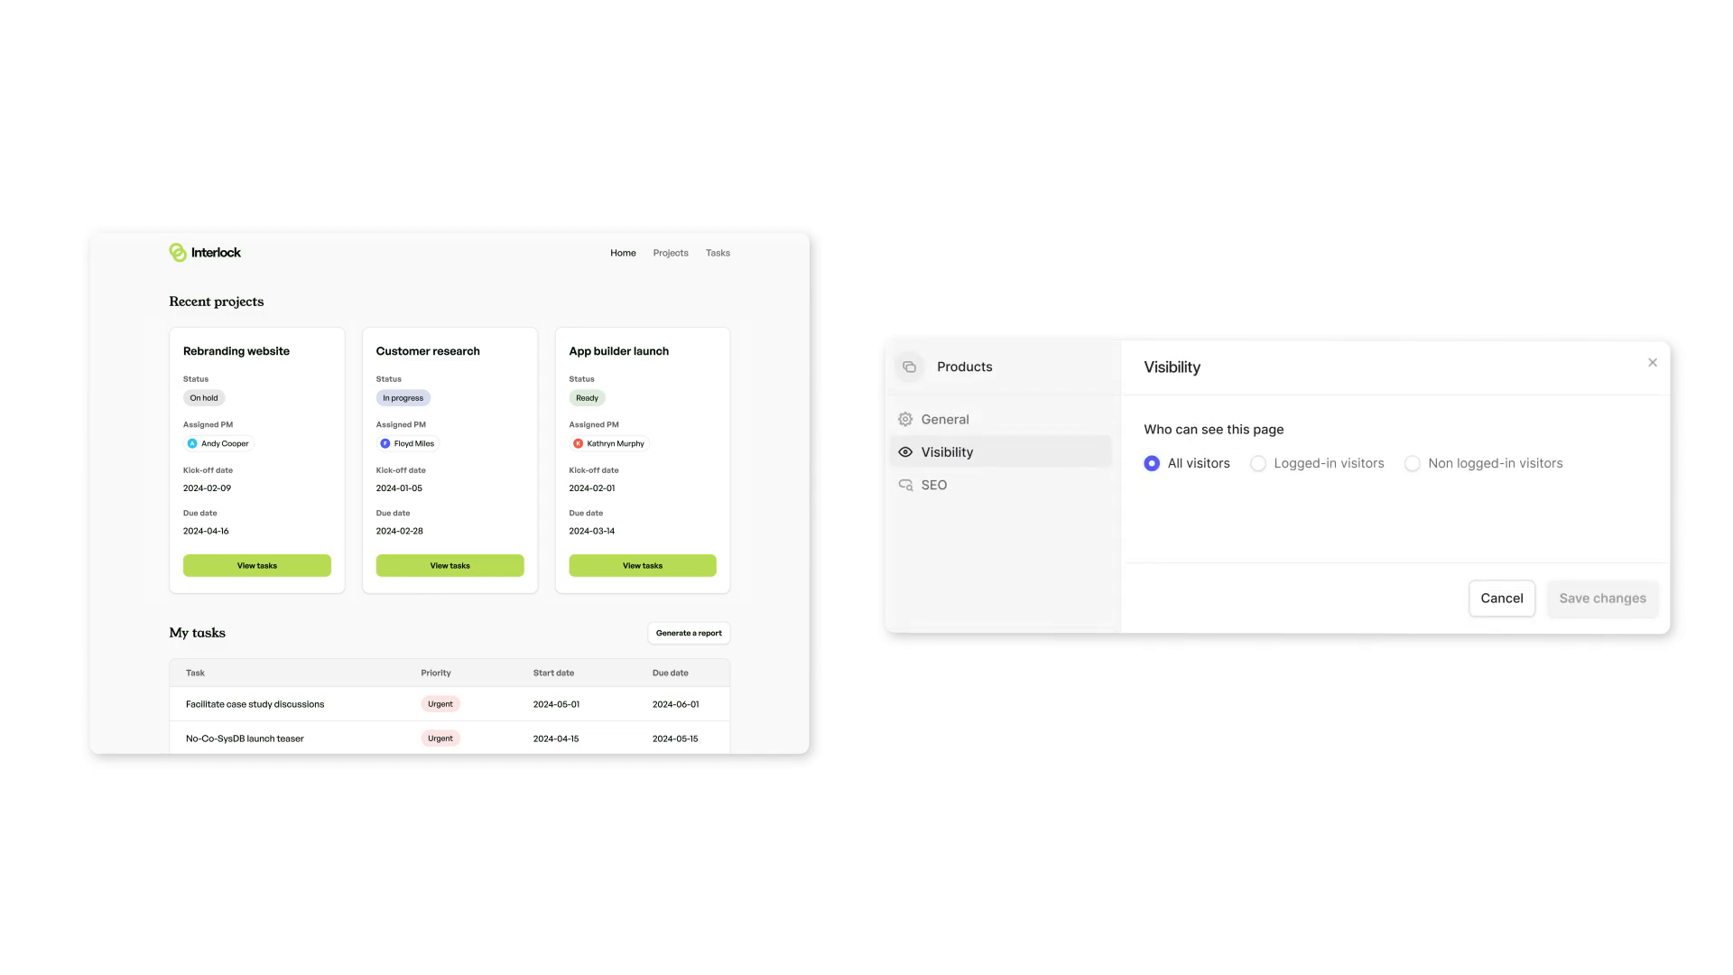